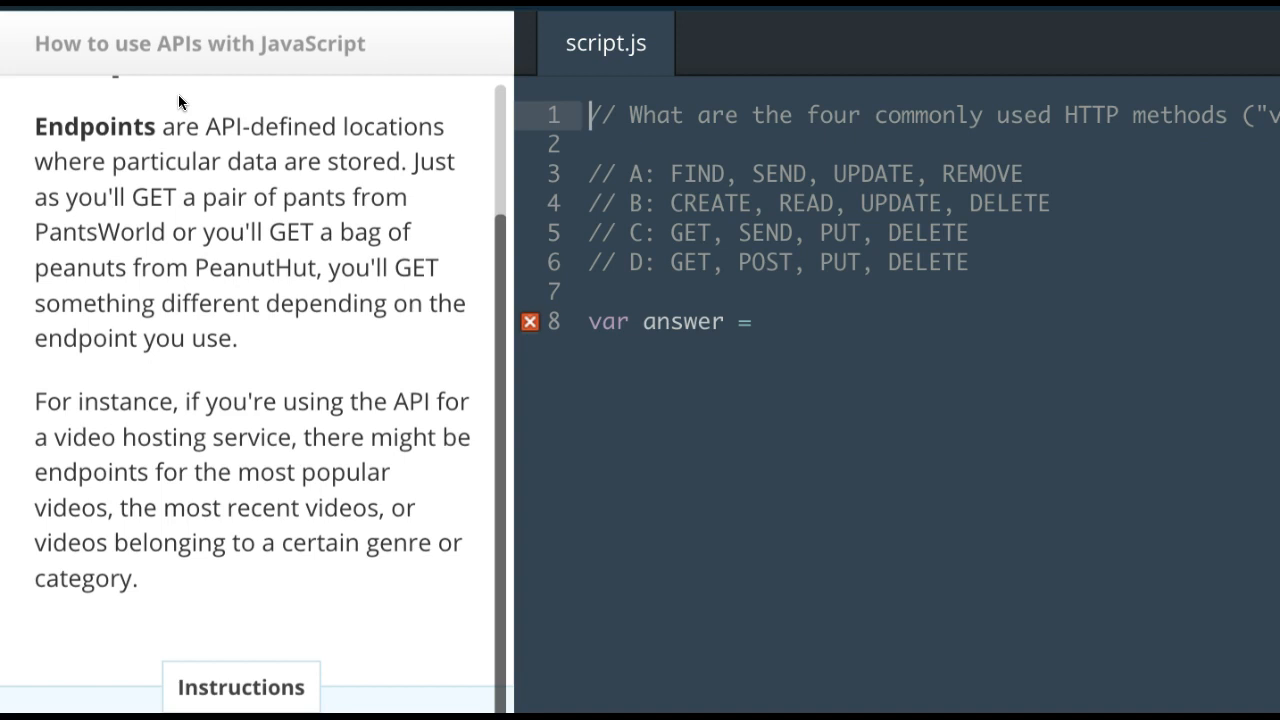
{"action": "scroll", "scroll_direction": "down", "scroll_amount": 3}
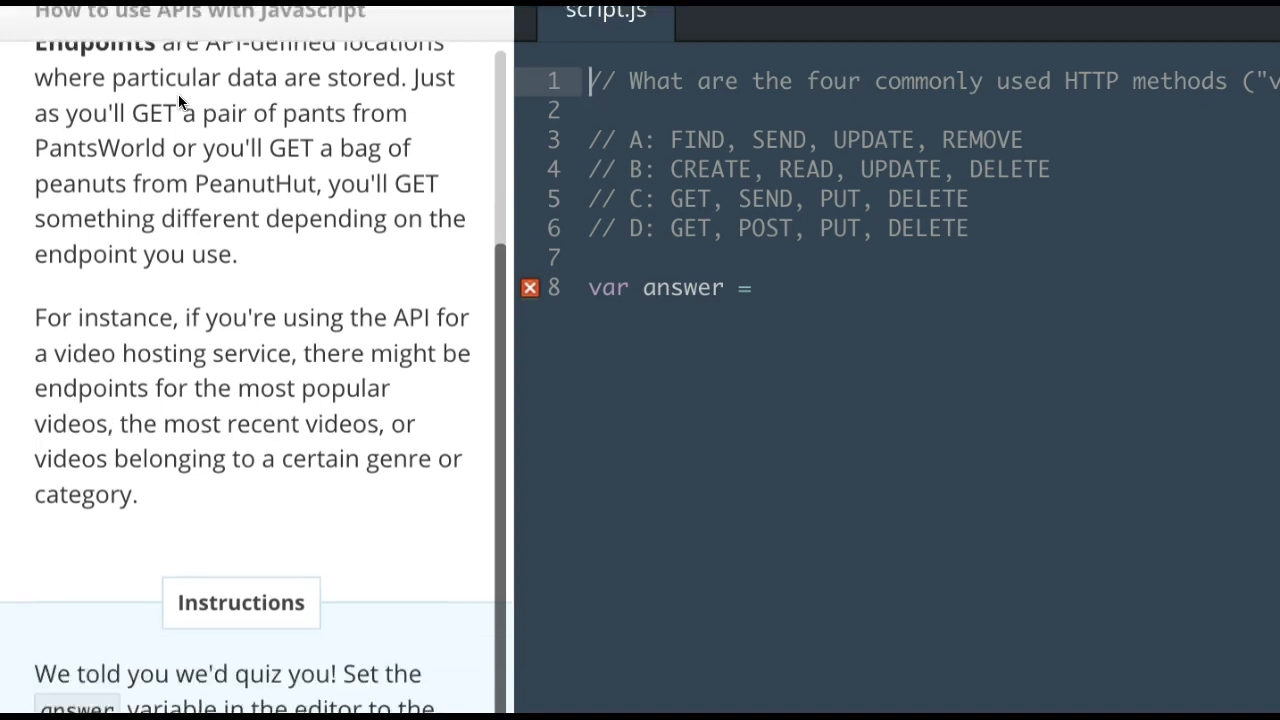
{"action": "scroll", "scroll_direction": "down", "scroll_amount": 3}
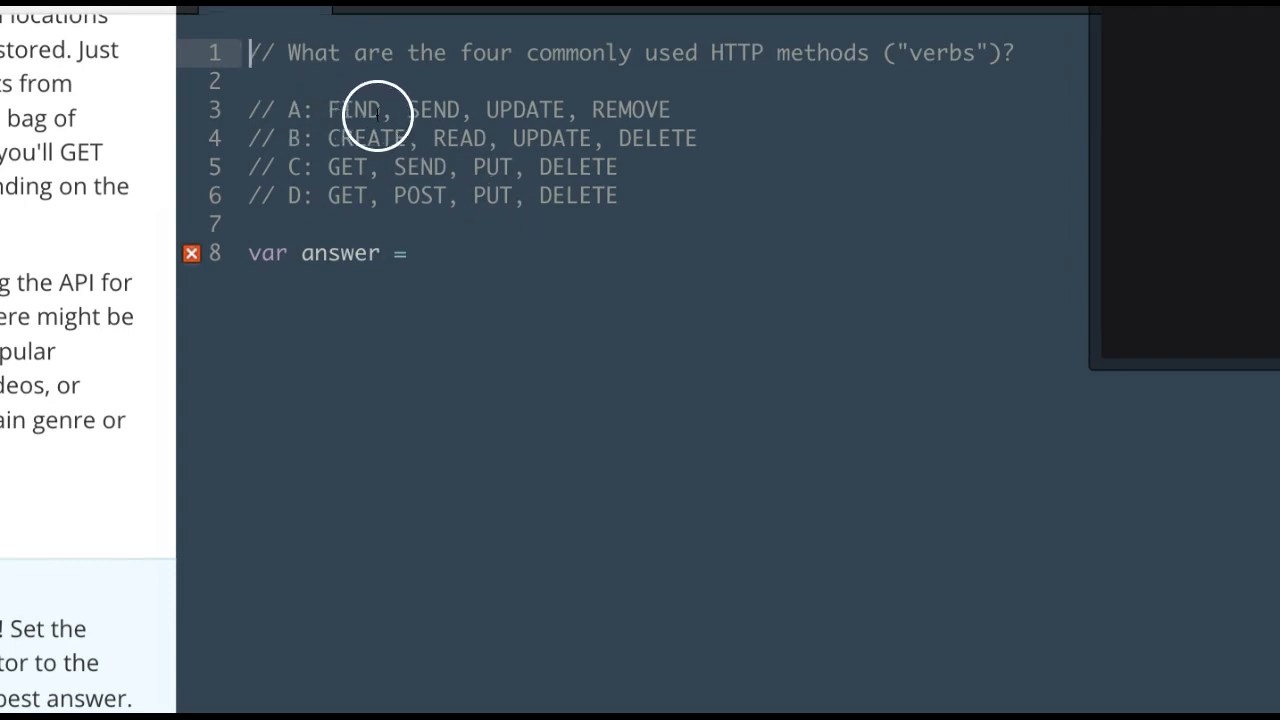
{"action": "mouse_move", "coordinate": [625, 115]}
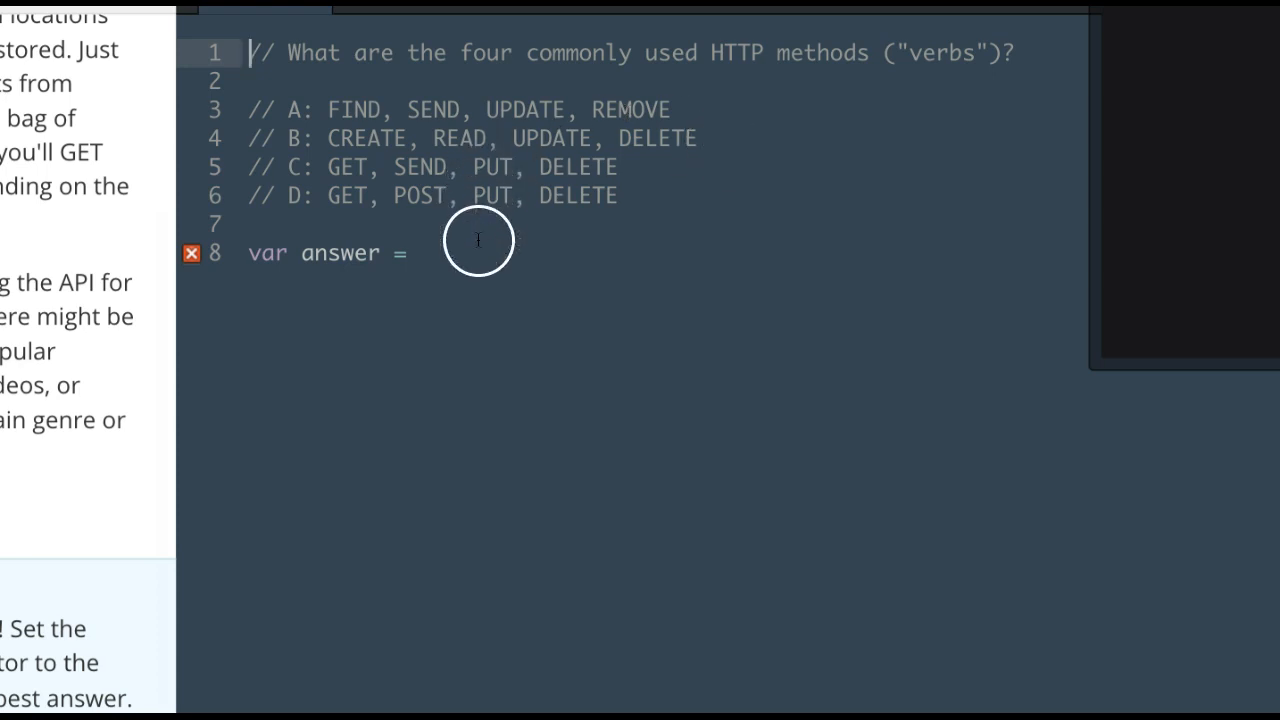
{"action": "type", "text": "\"D\";"}
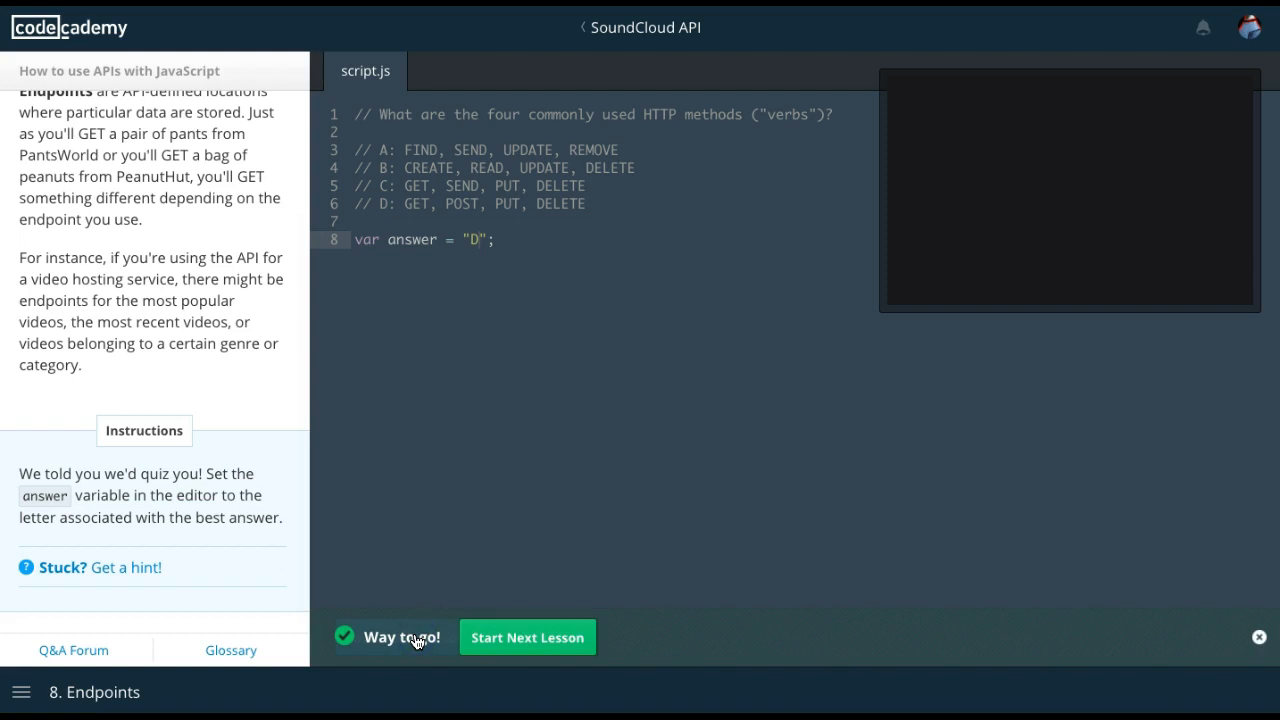
{"action": "mouse_move", "coordinate": [258, 521]}
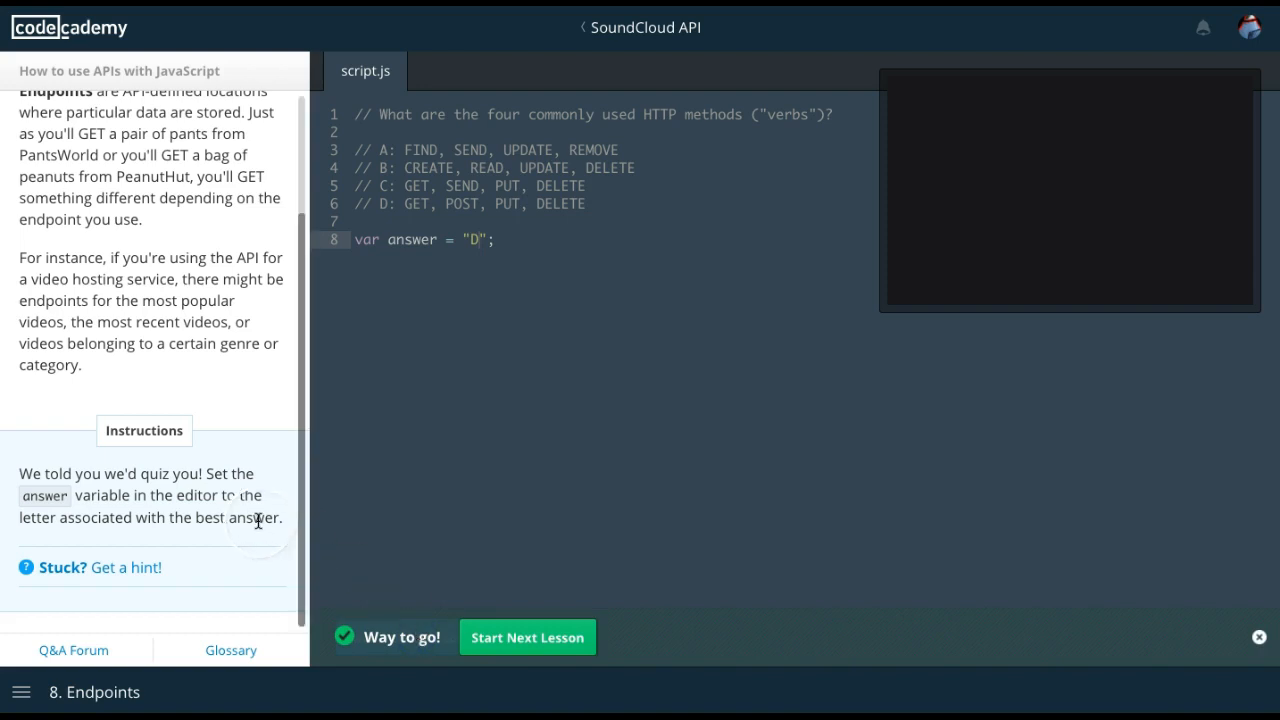
{"action": "scroll", "scroll_direction": "up", "scroll_amount": 3}
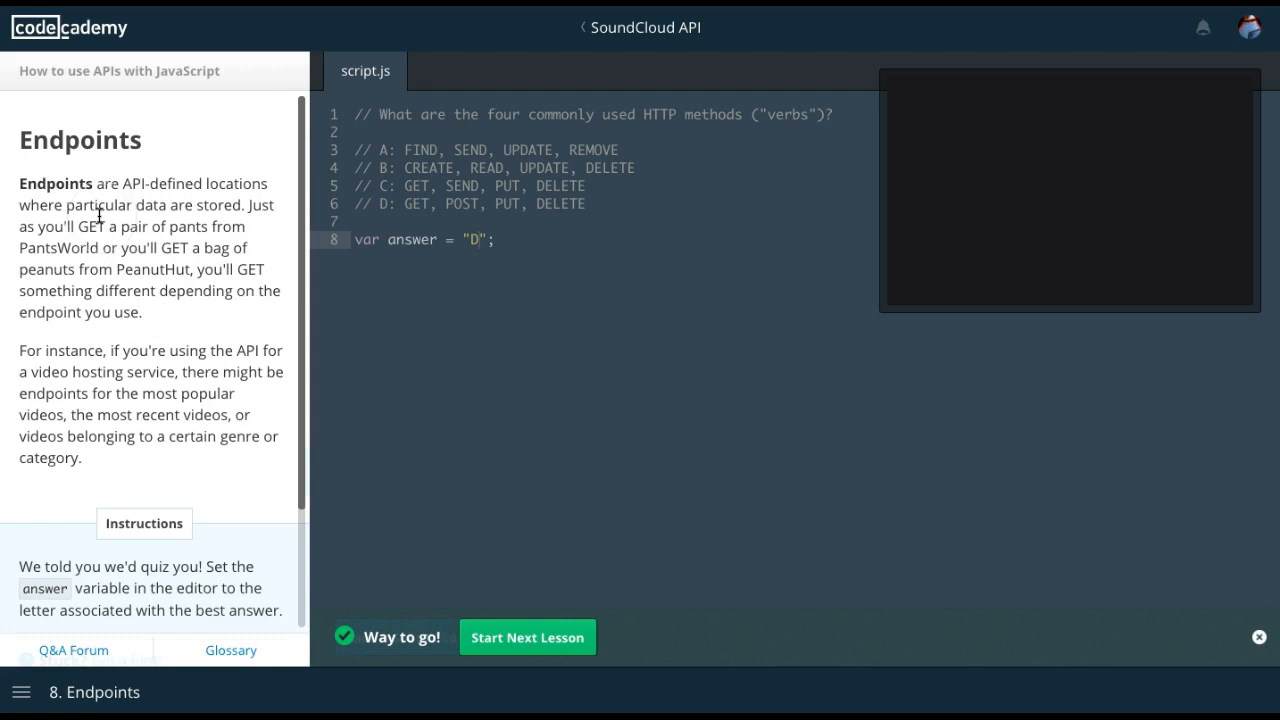